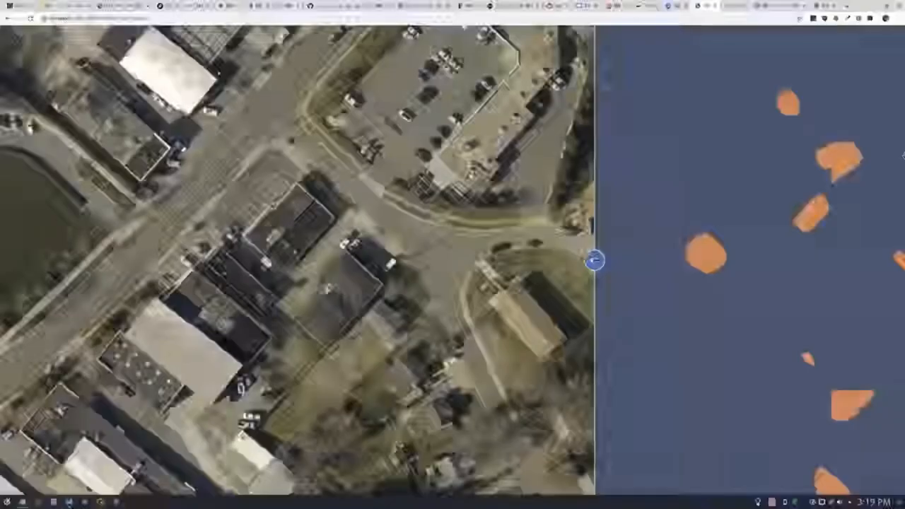
Swipe the divider back and forth between x≈420 and x≈190 to compare rooftops against the orange footprint blobs.
drag(594, 260, 274, 260)
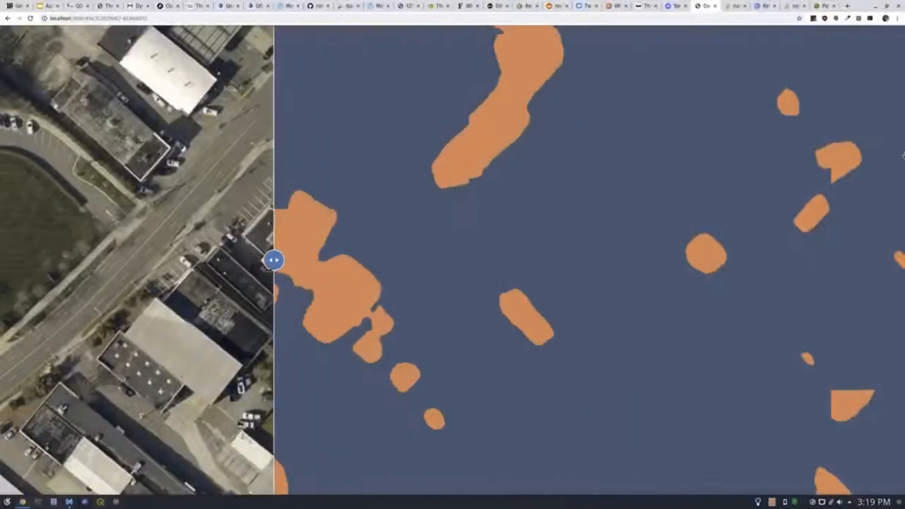
drag(274, 260, 597, 260)
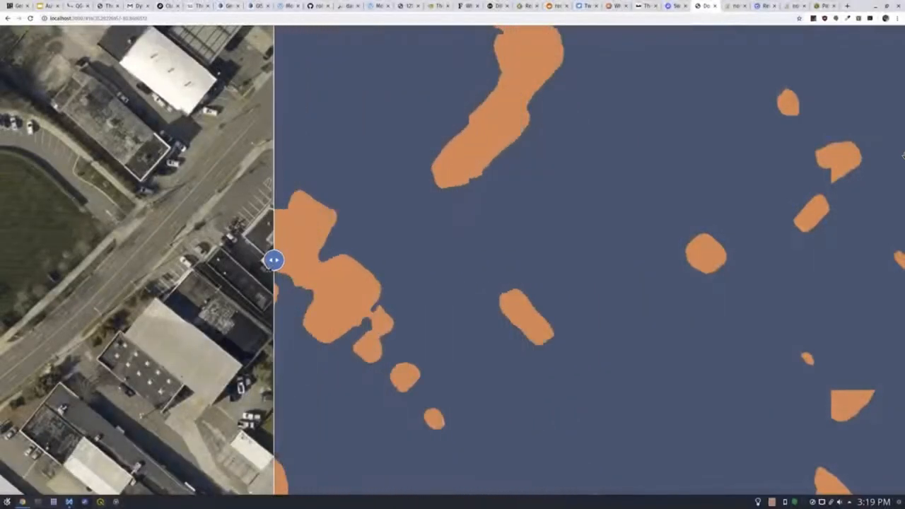
drag(275, 260, 597, 260)
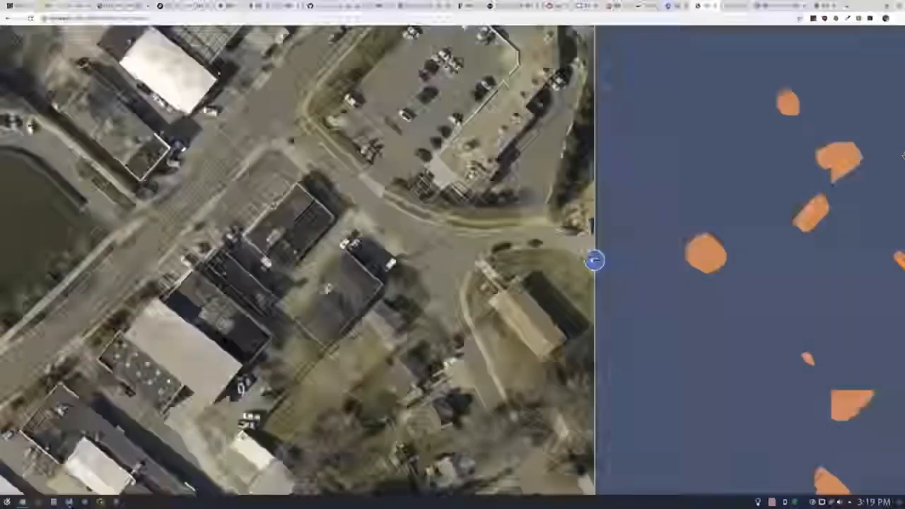
drag(594, 261, 270, 260)
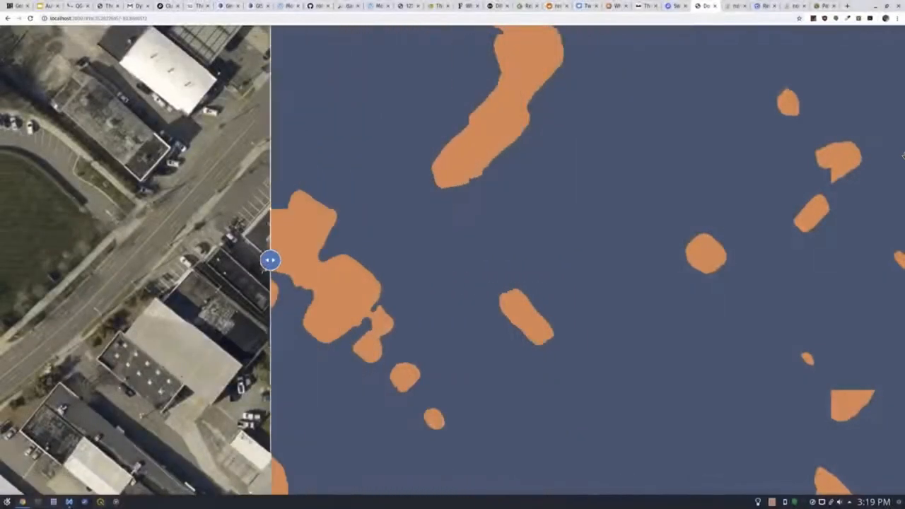
drag(269, 260, 597, 260)
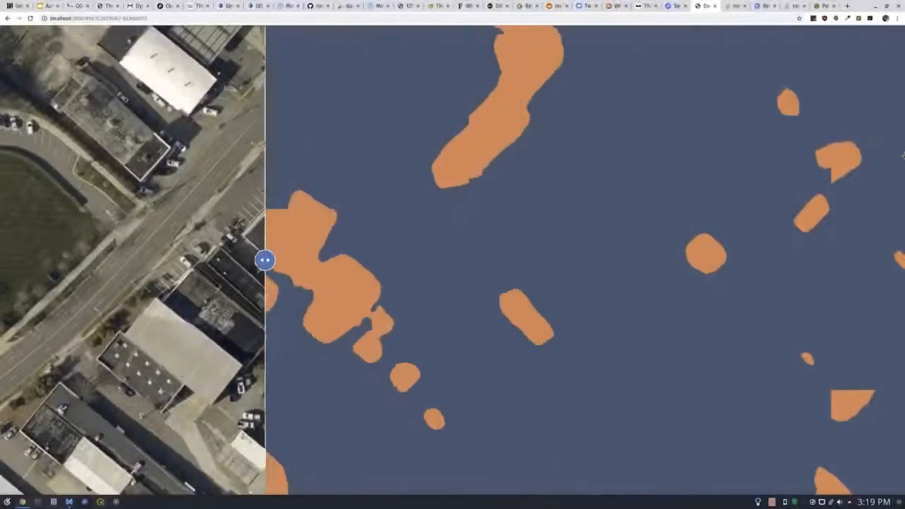
drag(266, 260, 594, 261)
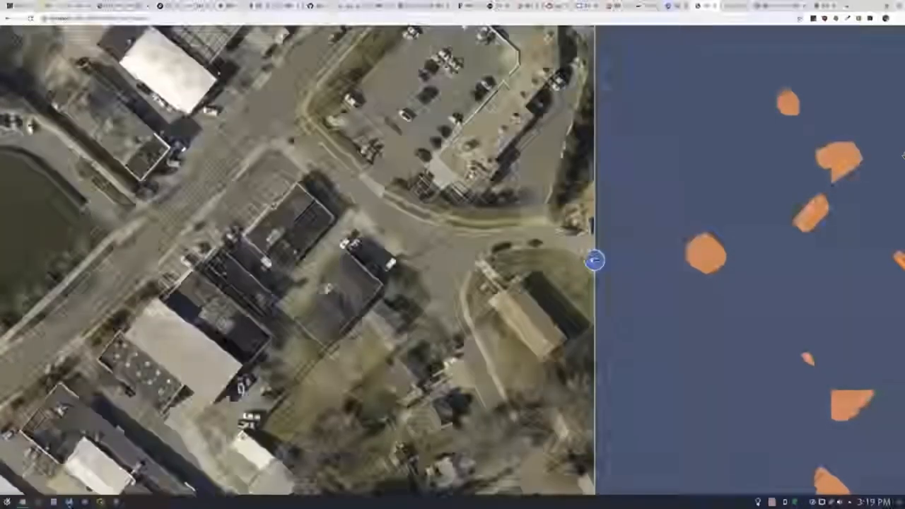
drag(596, 260, 260, 260)
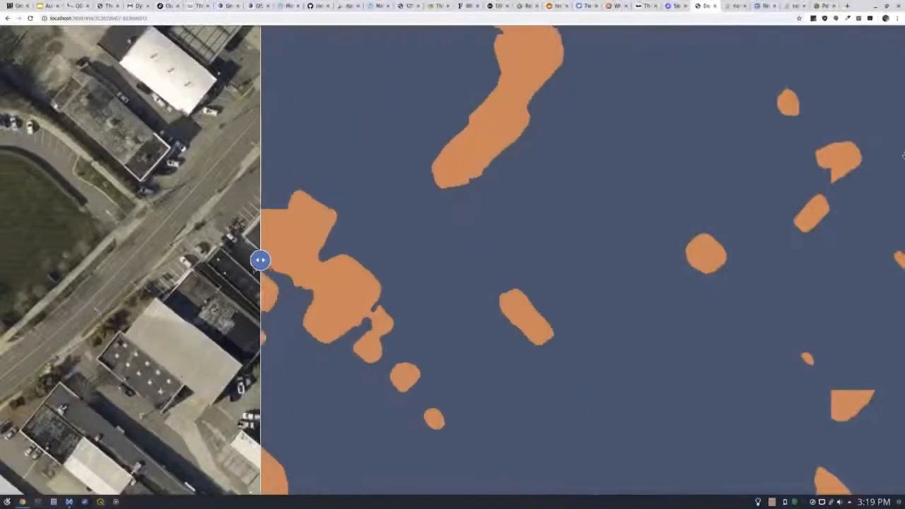
drag(260, 260, 593, 261)
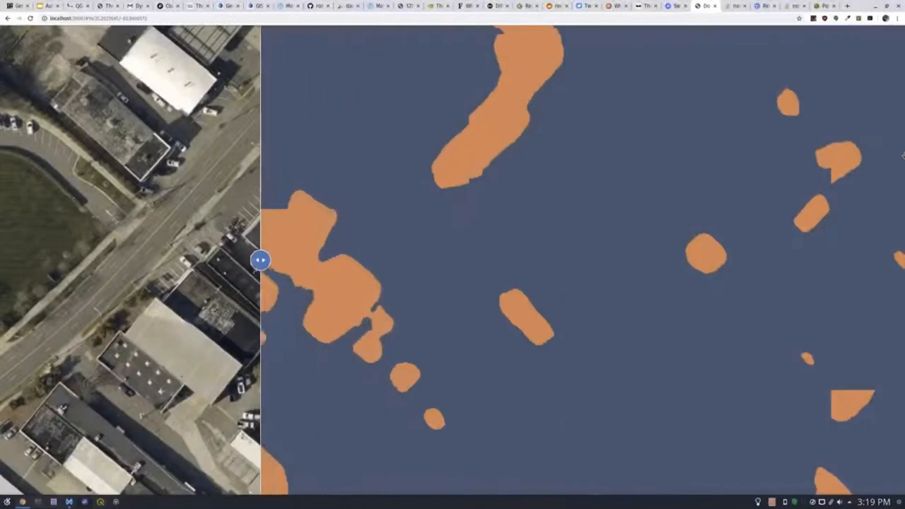
drag(260, 260, 594, 260)
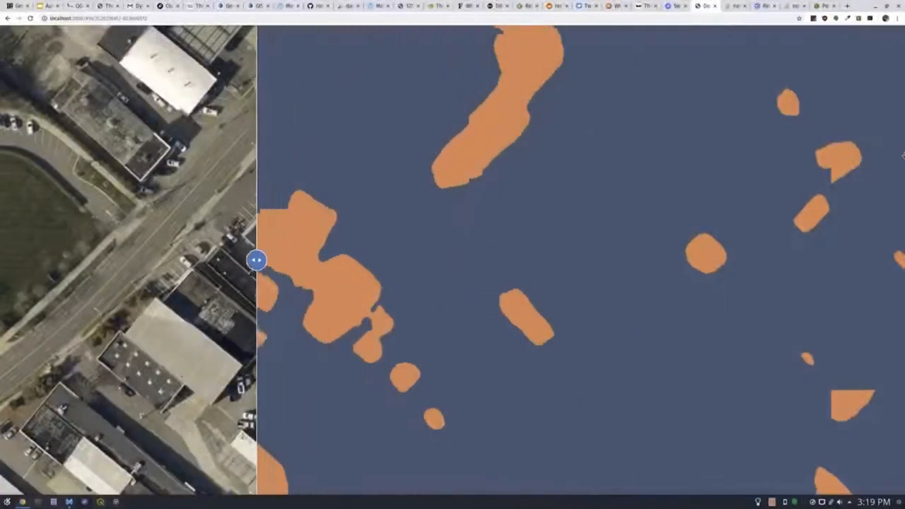
Keep swiping the divider, edging its left stop from x≈182 to x≈169 to expose more blobs over the left-side buildings.
drag(258, 260, 596, 261)
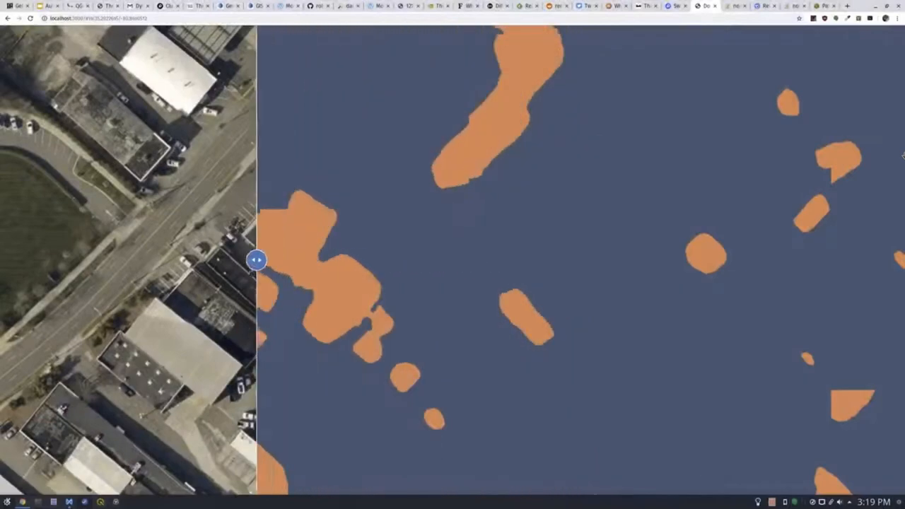
drag(256, 260, 595, 260)
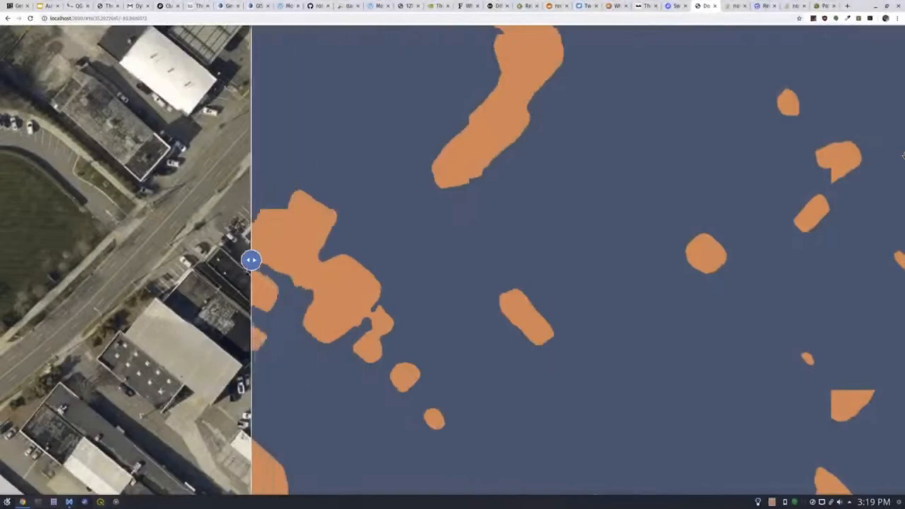
drag(251, 260, 594, 260)
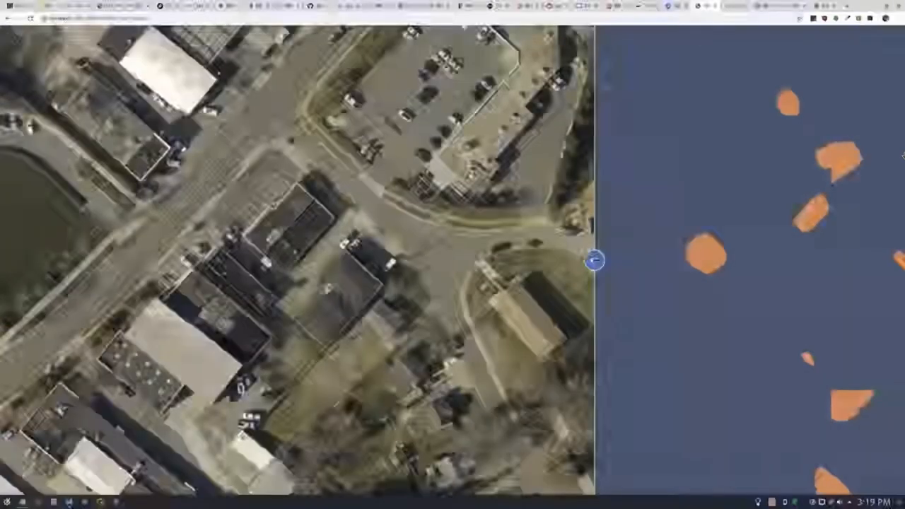
drag(594, 261, 247, 260)
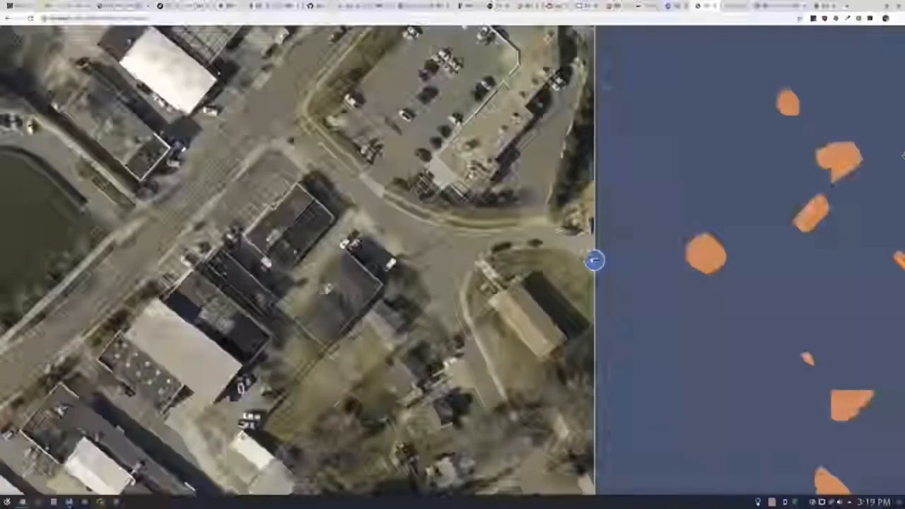
drag(597, 260, 243, 260)
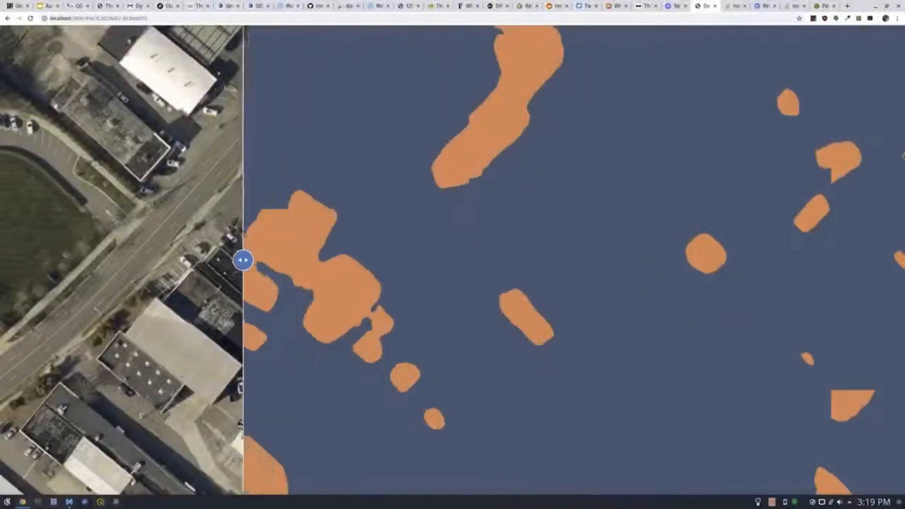
drag(243, 260, 597, 260)
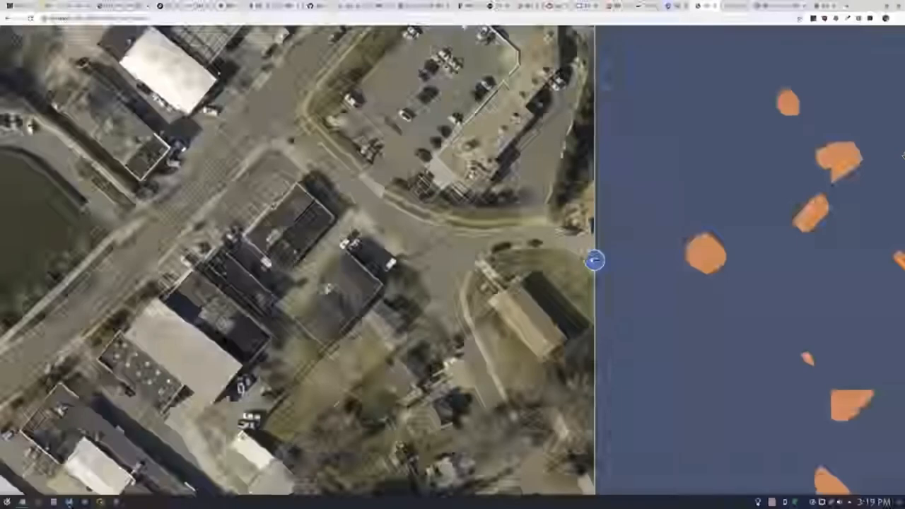
drag(594, 260, 239, 260)
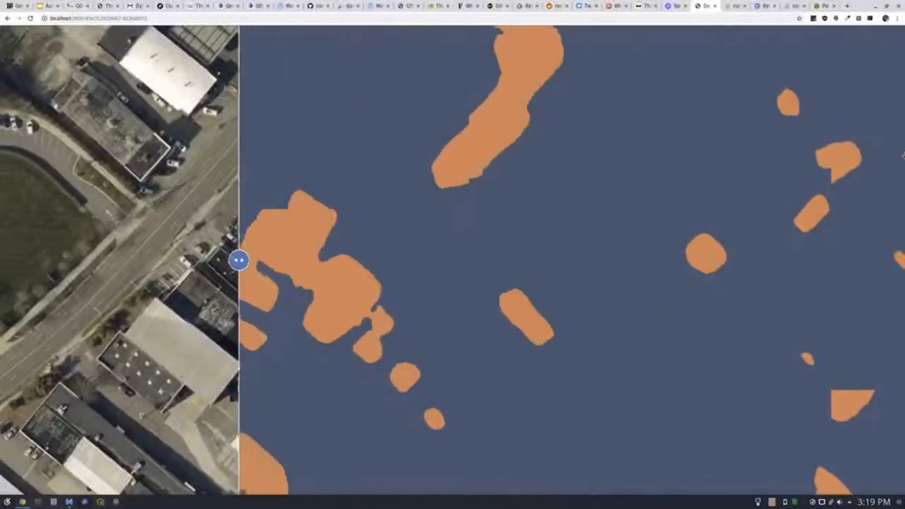
drag(239, 260, 596, 260)
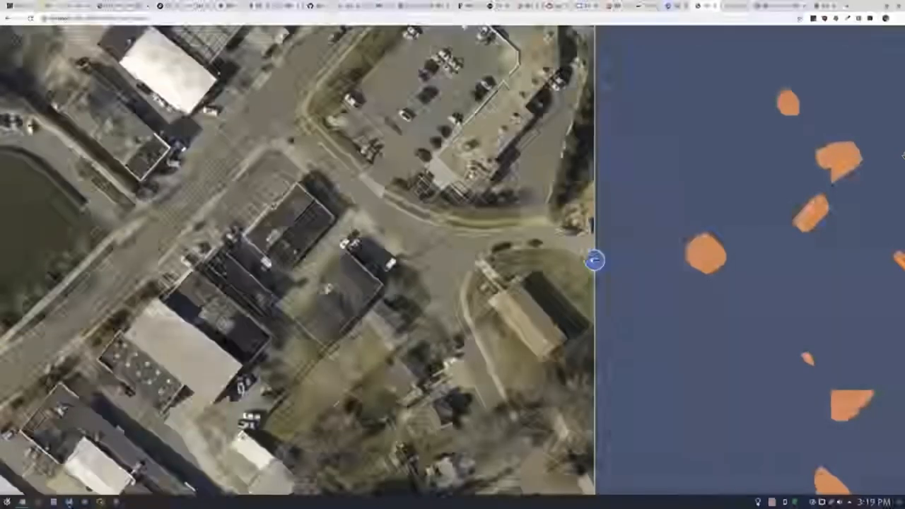
drag(597, 260, 244, 261)
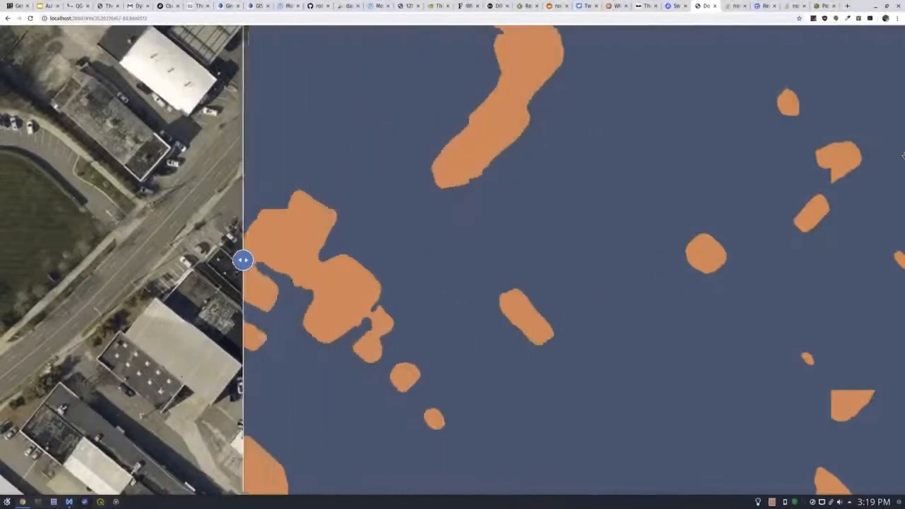
drag(243, 260, 593, 260)
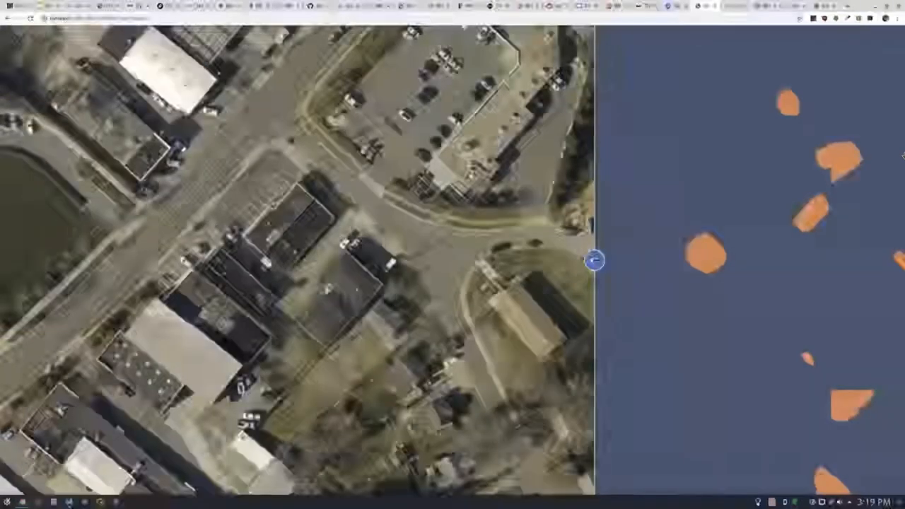